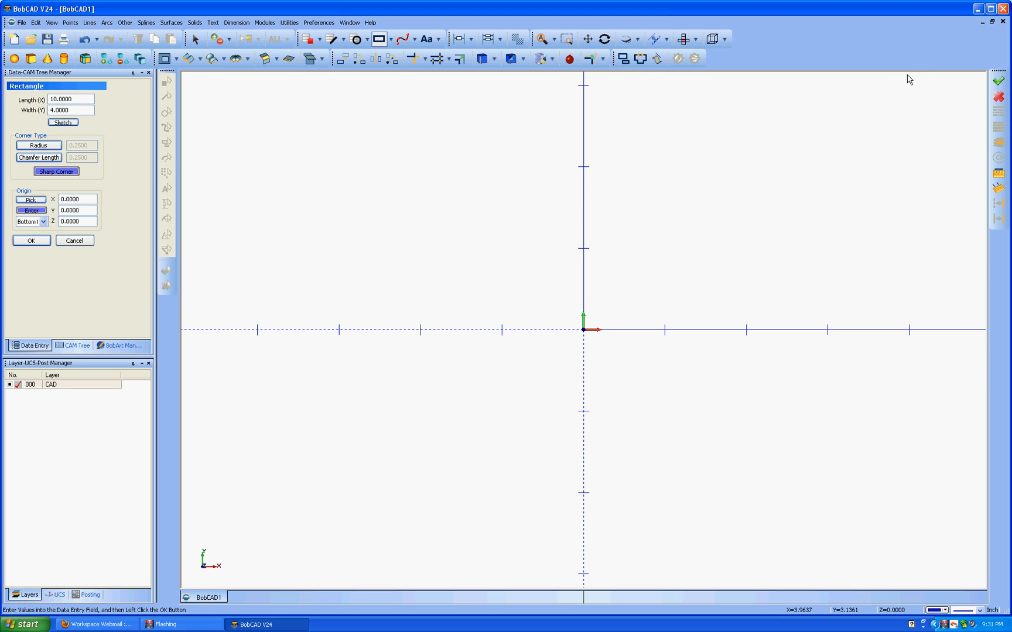
# Create a 10 by 4 sharp-cornered rectangle at the 0,0 origin.
pyautogui.click(425, 39)
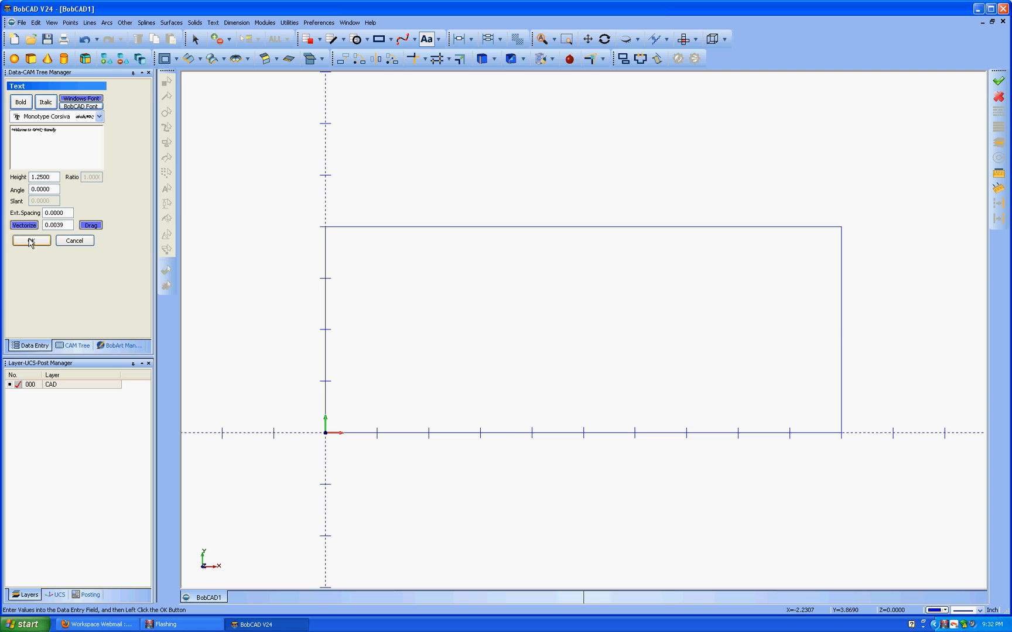
# Confirm the text settings and place the 'Welcome to DWC Family' lettering inside the rectangle.
pyautogui.click(30, 240)
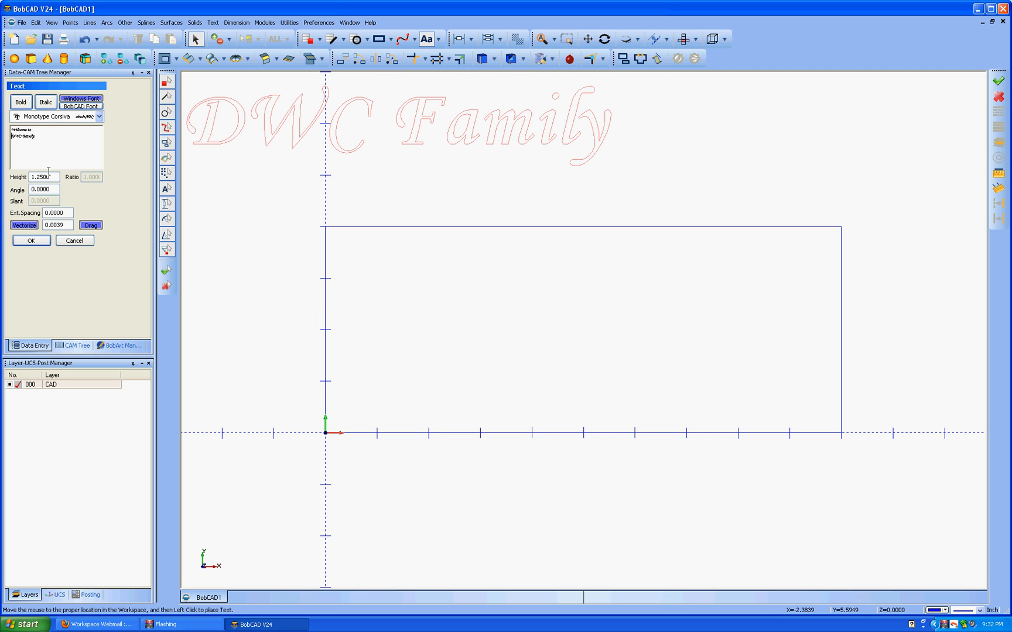
pyautogui.click(31, 240)
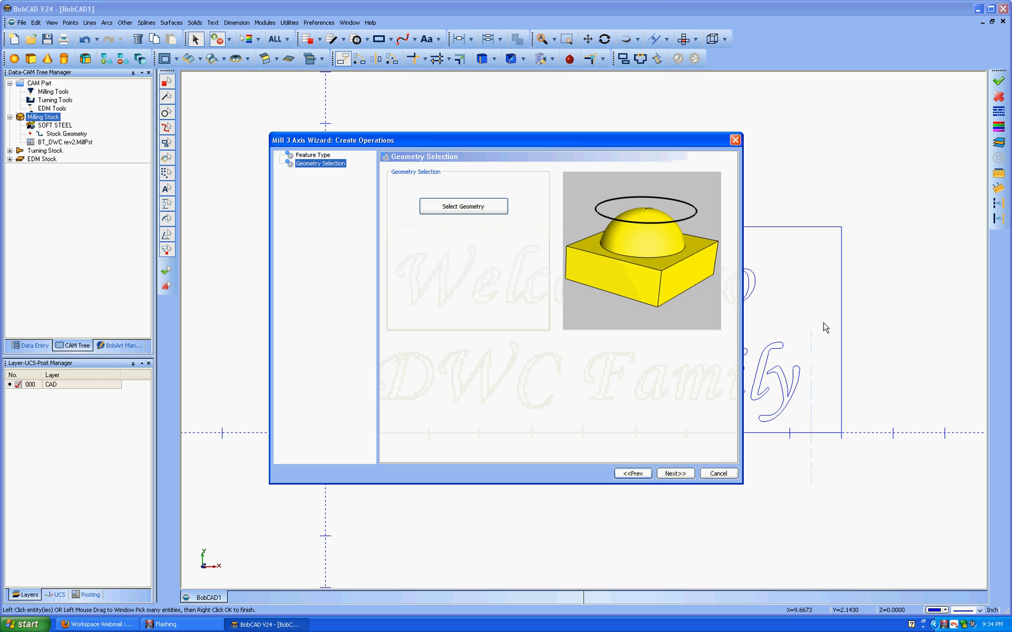
# Pick the lettering entities as the geometry for the new milling operation.
pyautogui.click(674, 474)
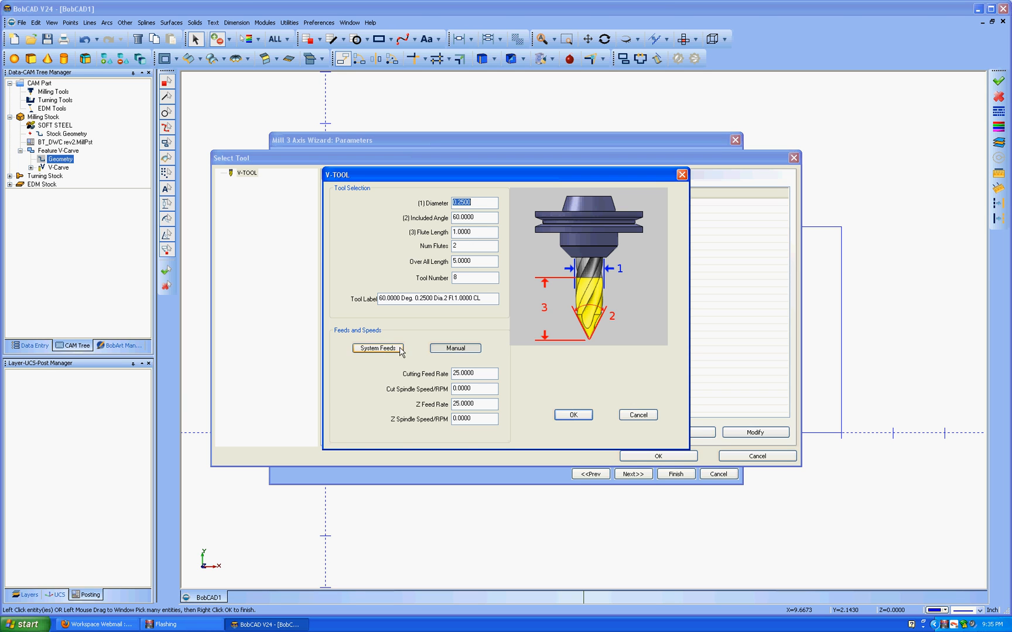
# Define a 0.25-diameter, 60-degree V-tool with system feeds for the V-Carve feature.
pyautogui.click(571, 415)
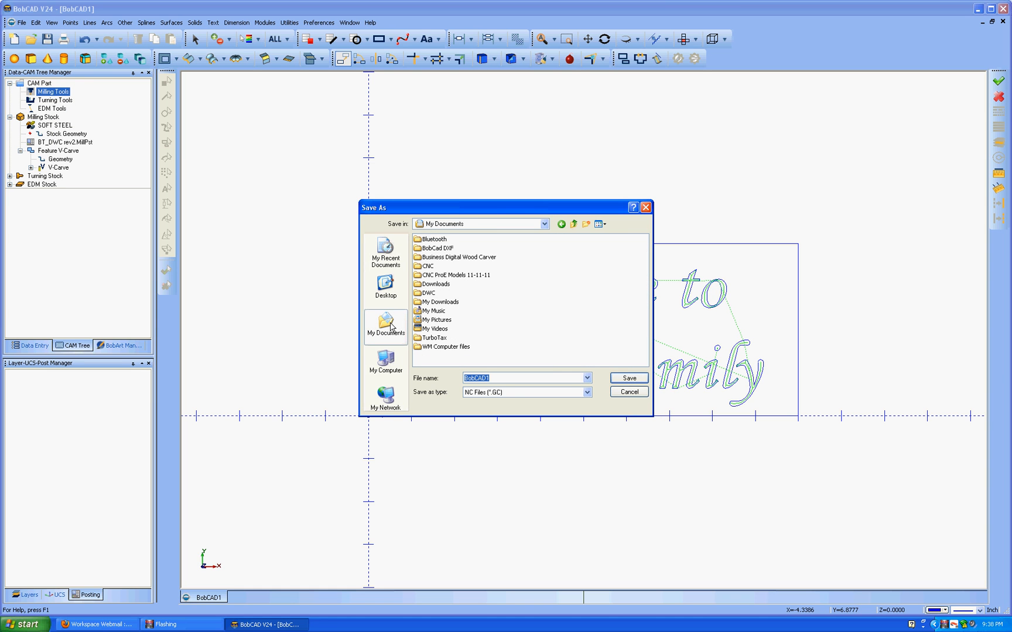
# Save the posted V-carve program as WELCOME.GC in My Documents.
pyautogui.click(626, 378)
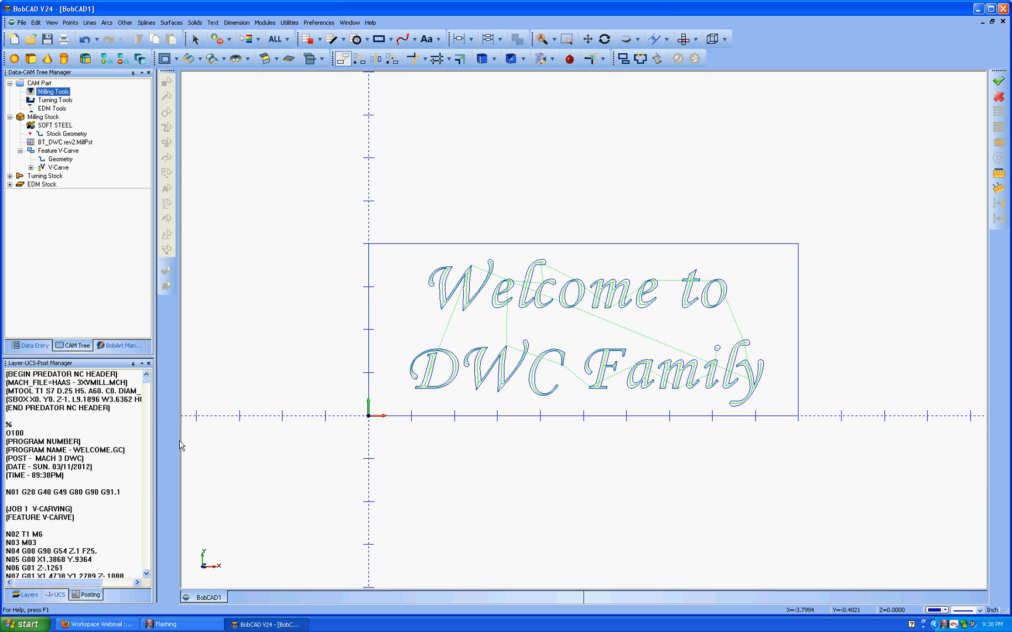
pyautogui.moveTo(829, 251)
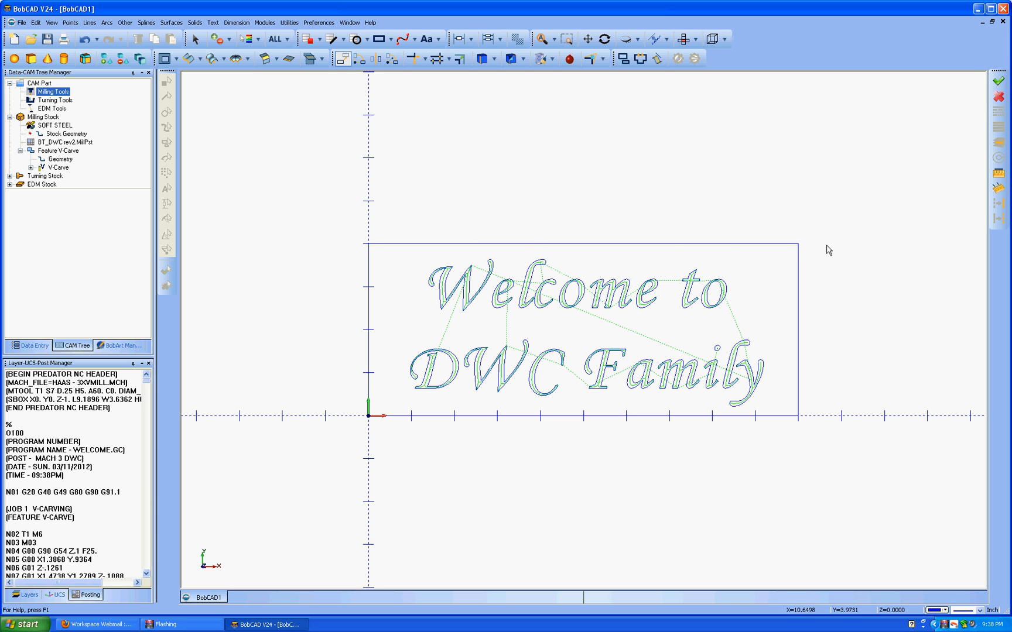